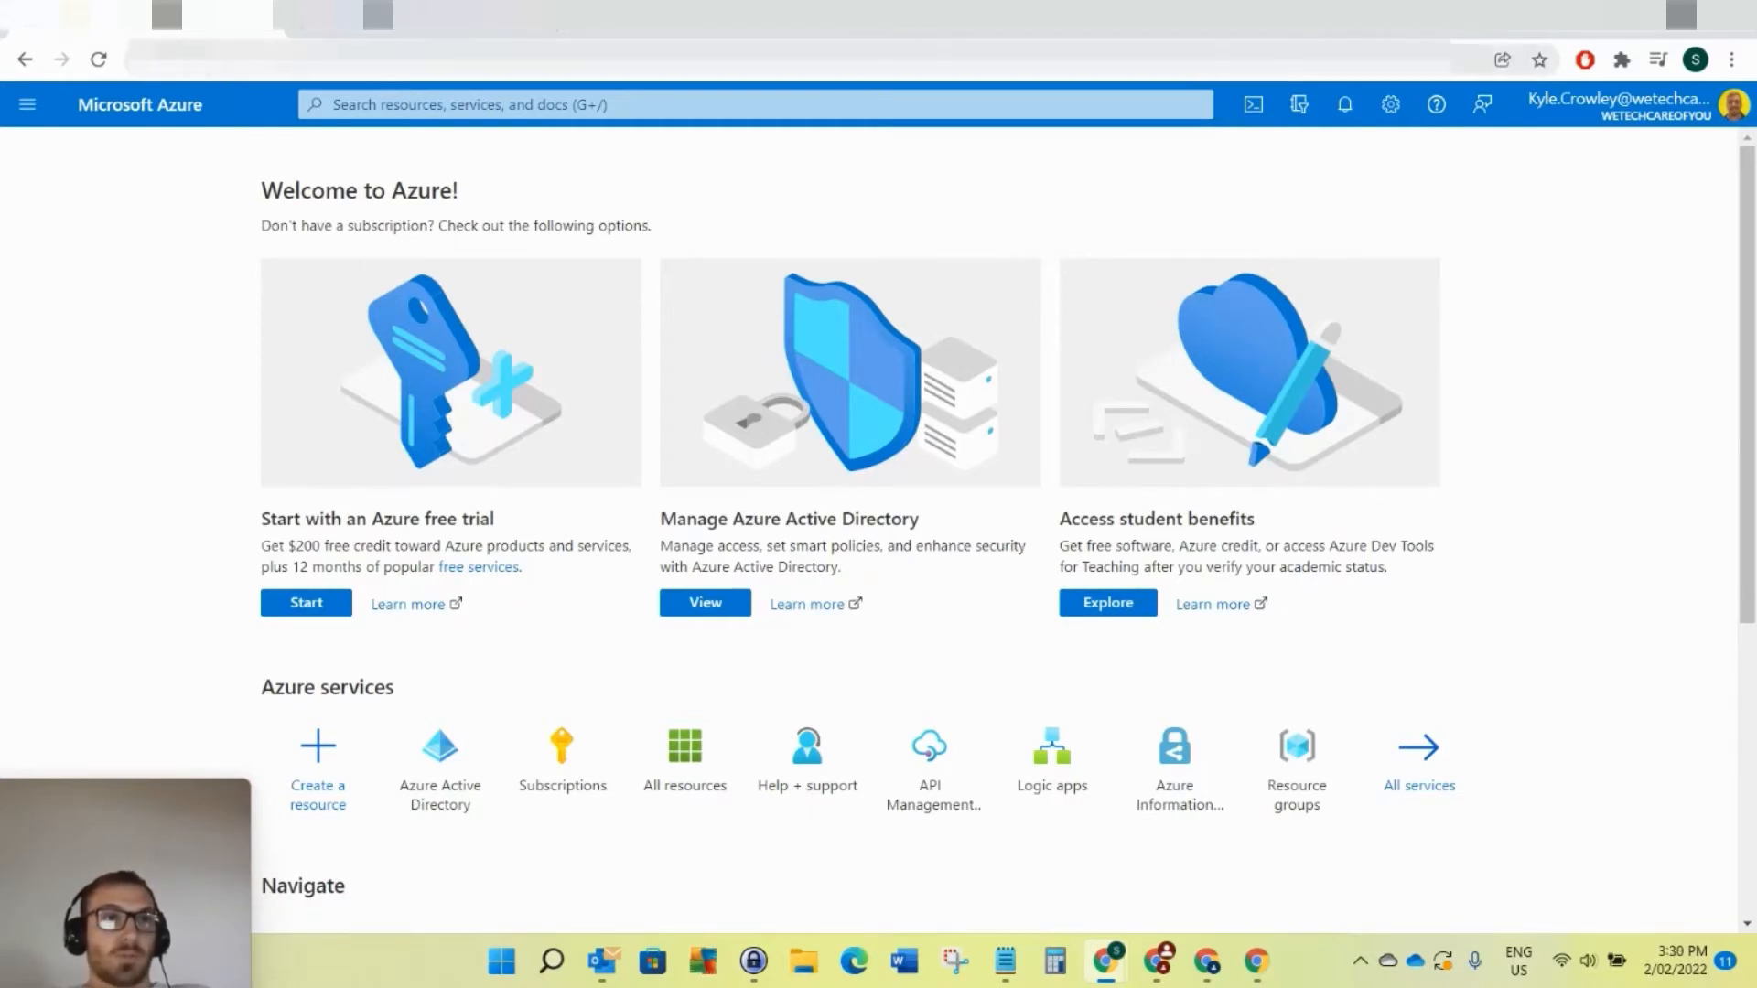
mouse_move(527, 674)
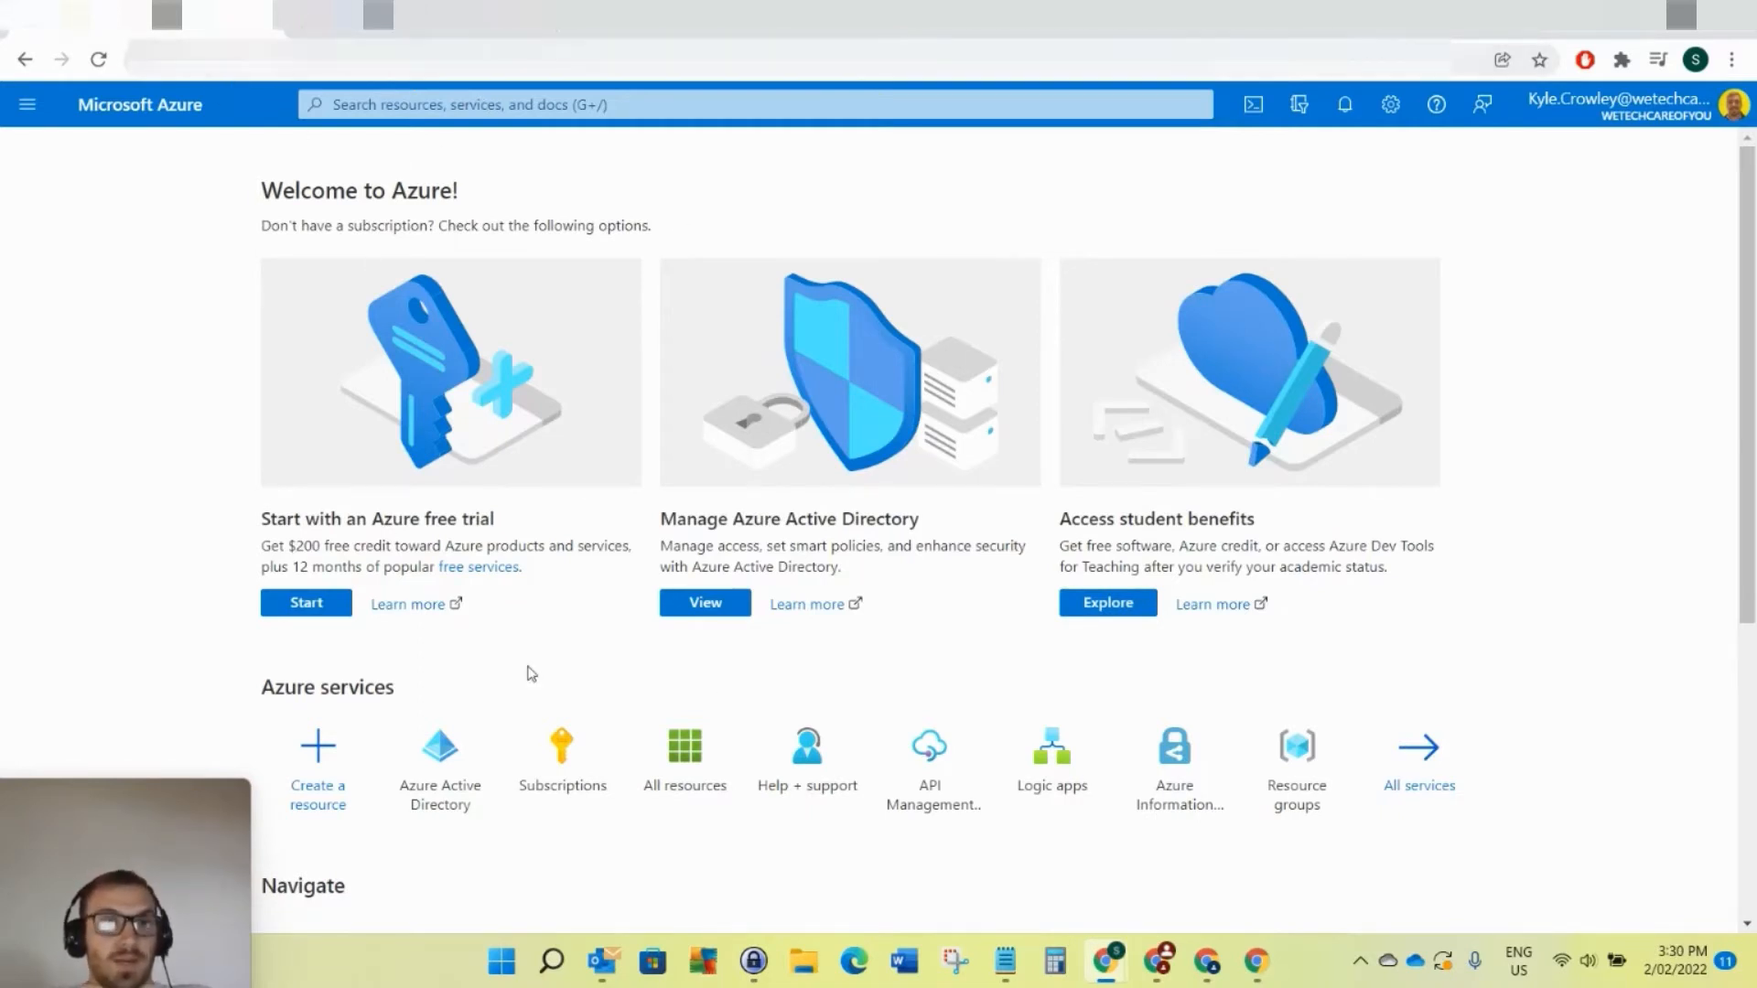
Go to the Azure Active Directory overview for the WeTechCareOfYou tenant
left_click(439, 745)
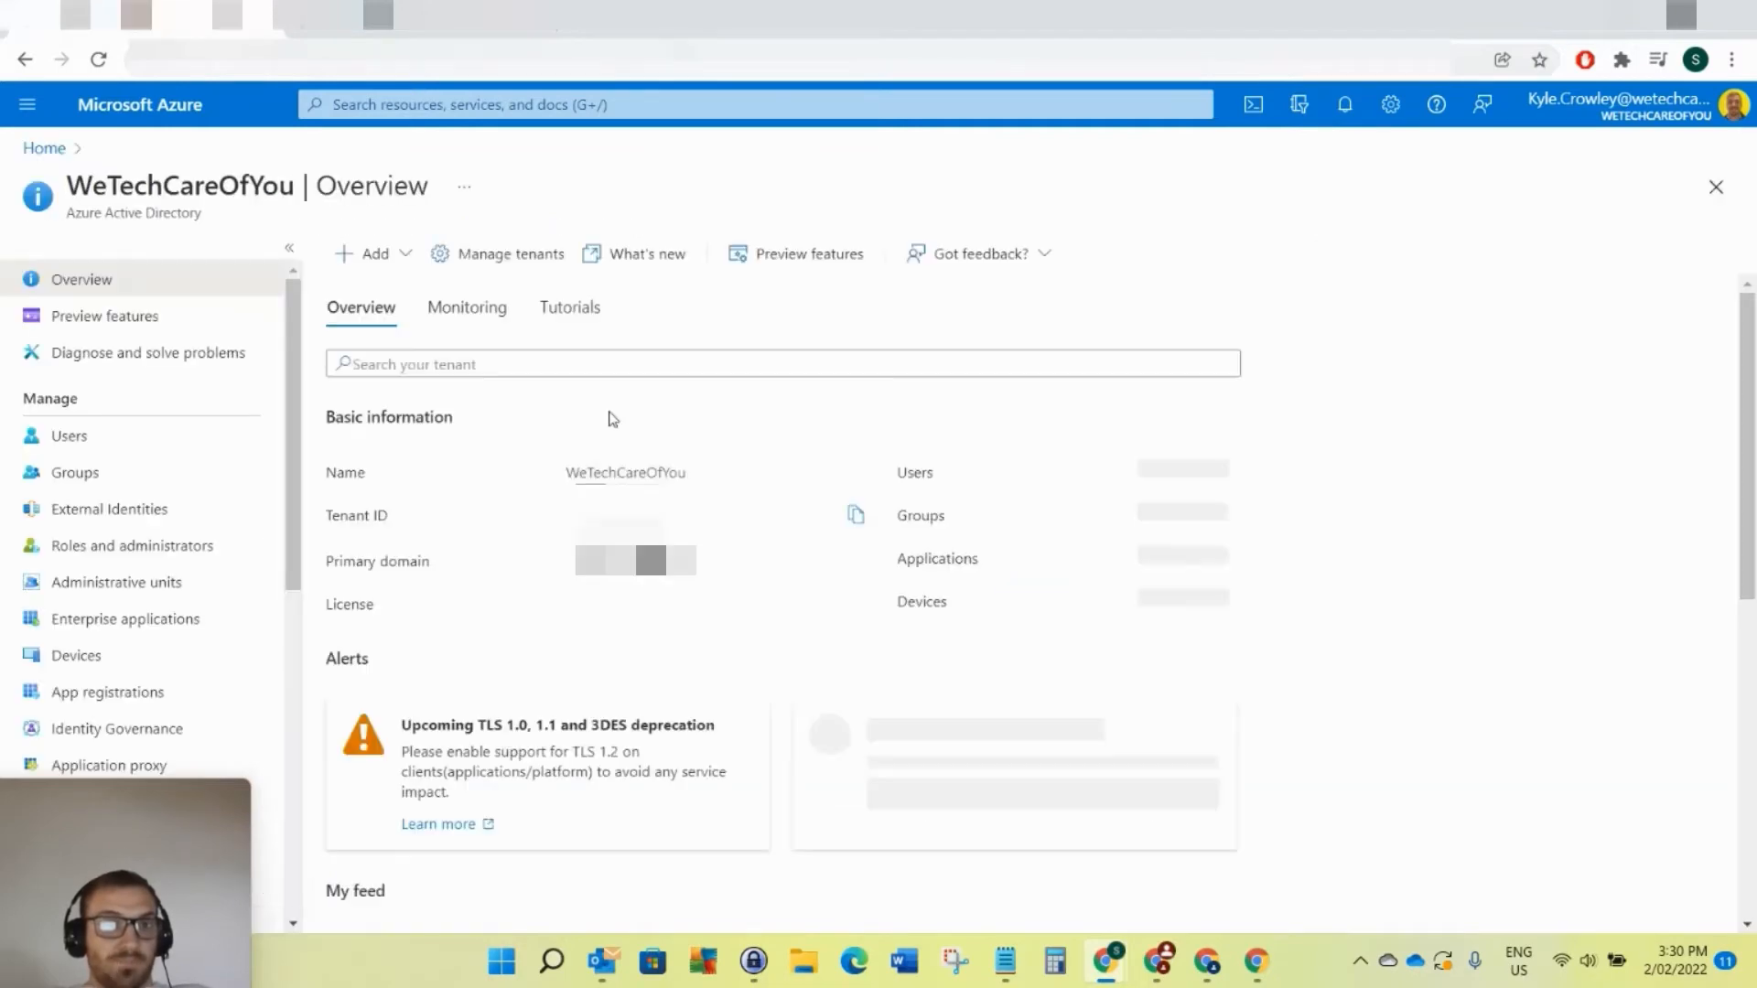
left_click(65, 435)
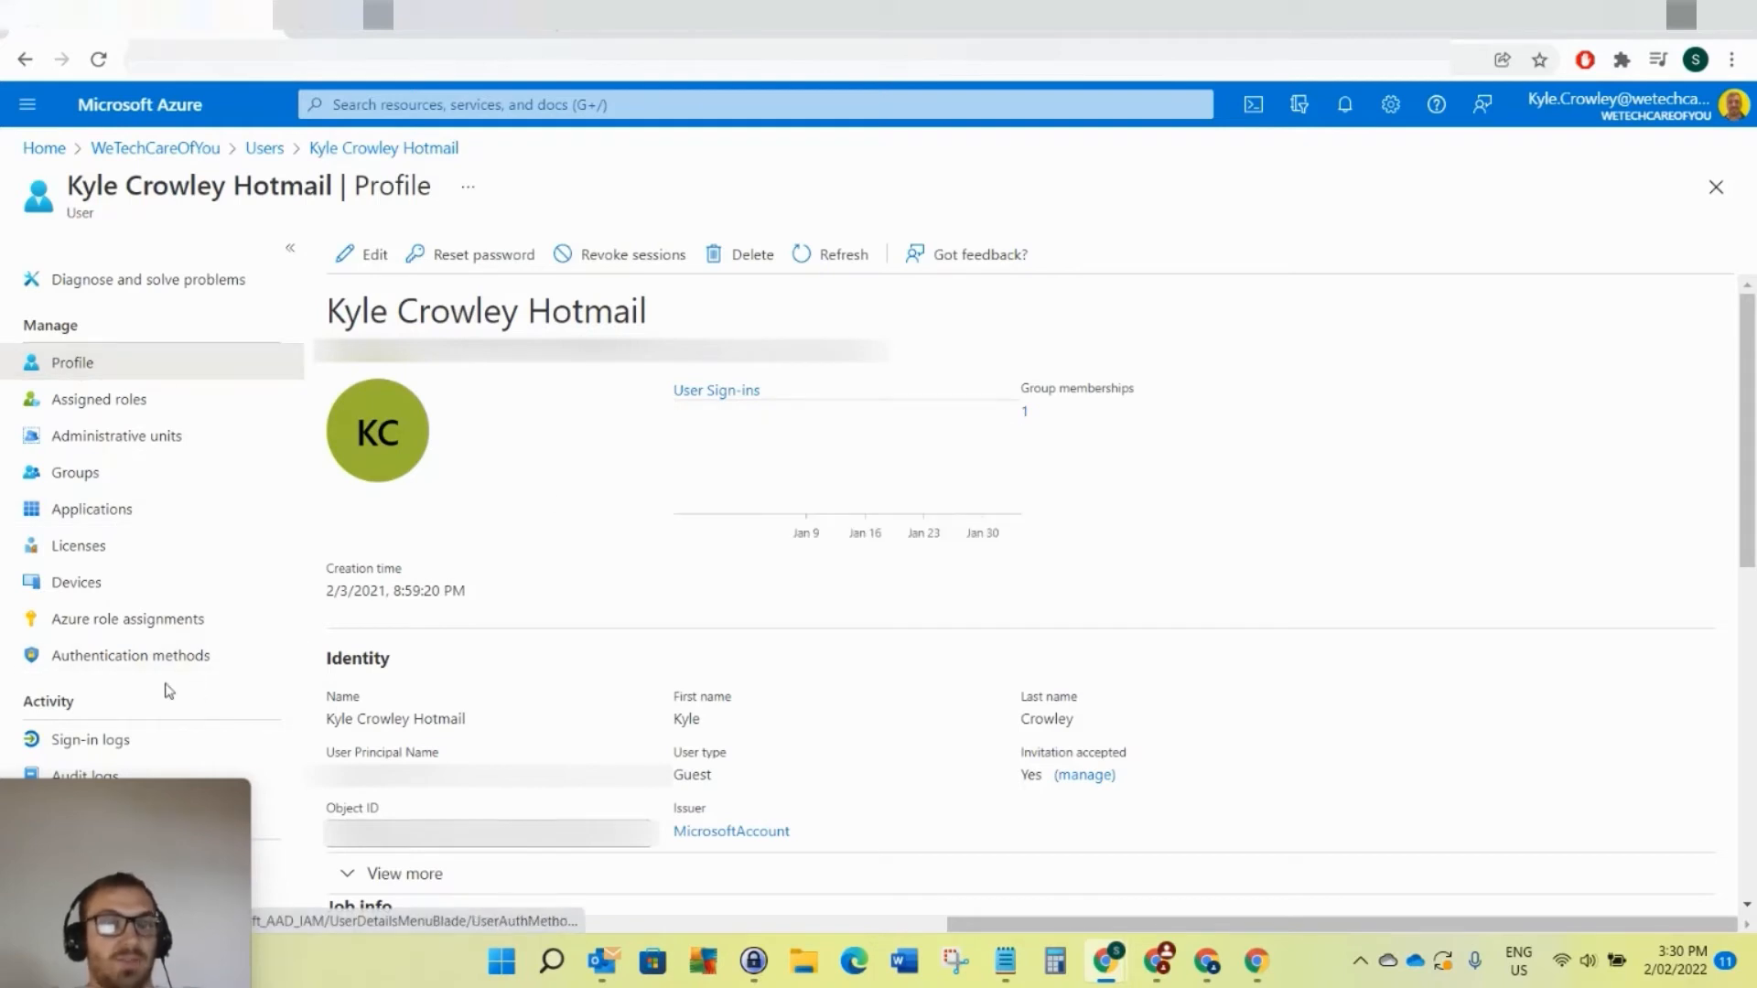
mouse_move(117, 663)
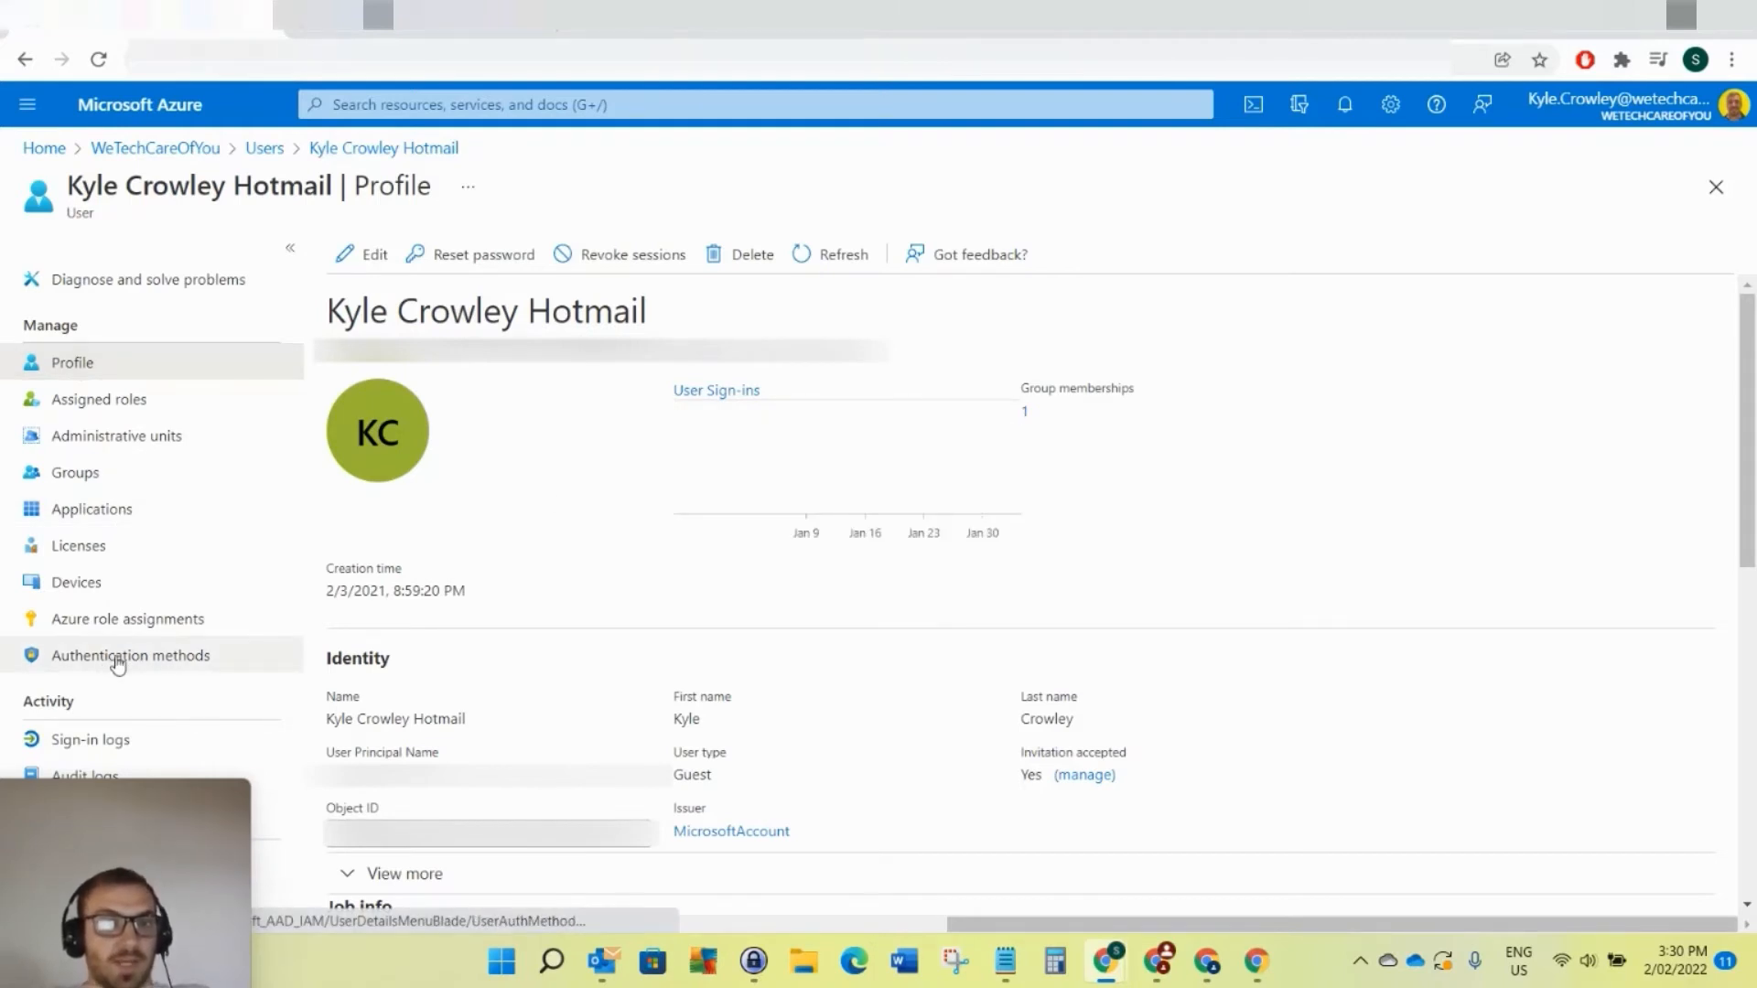
left_click(132, 655)
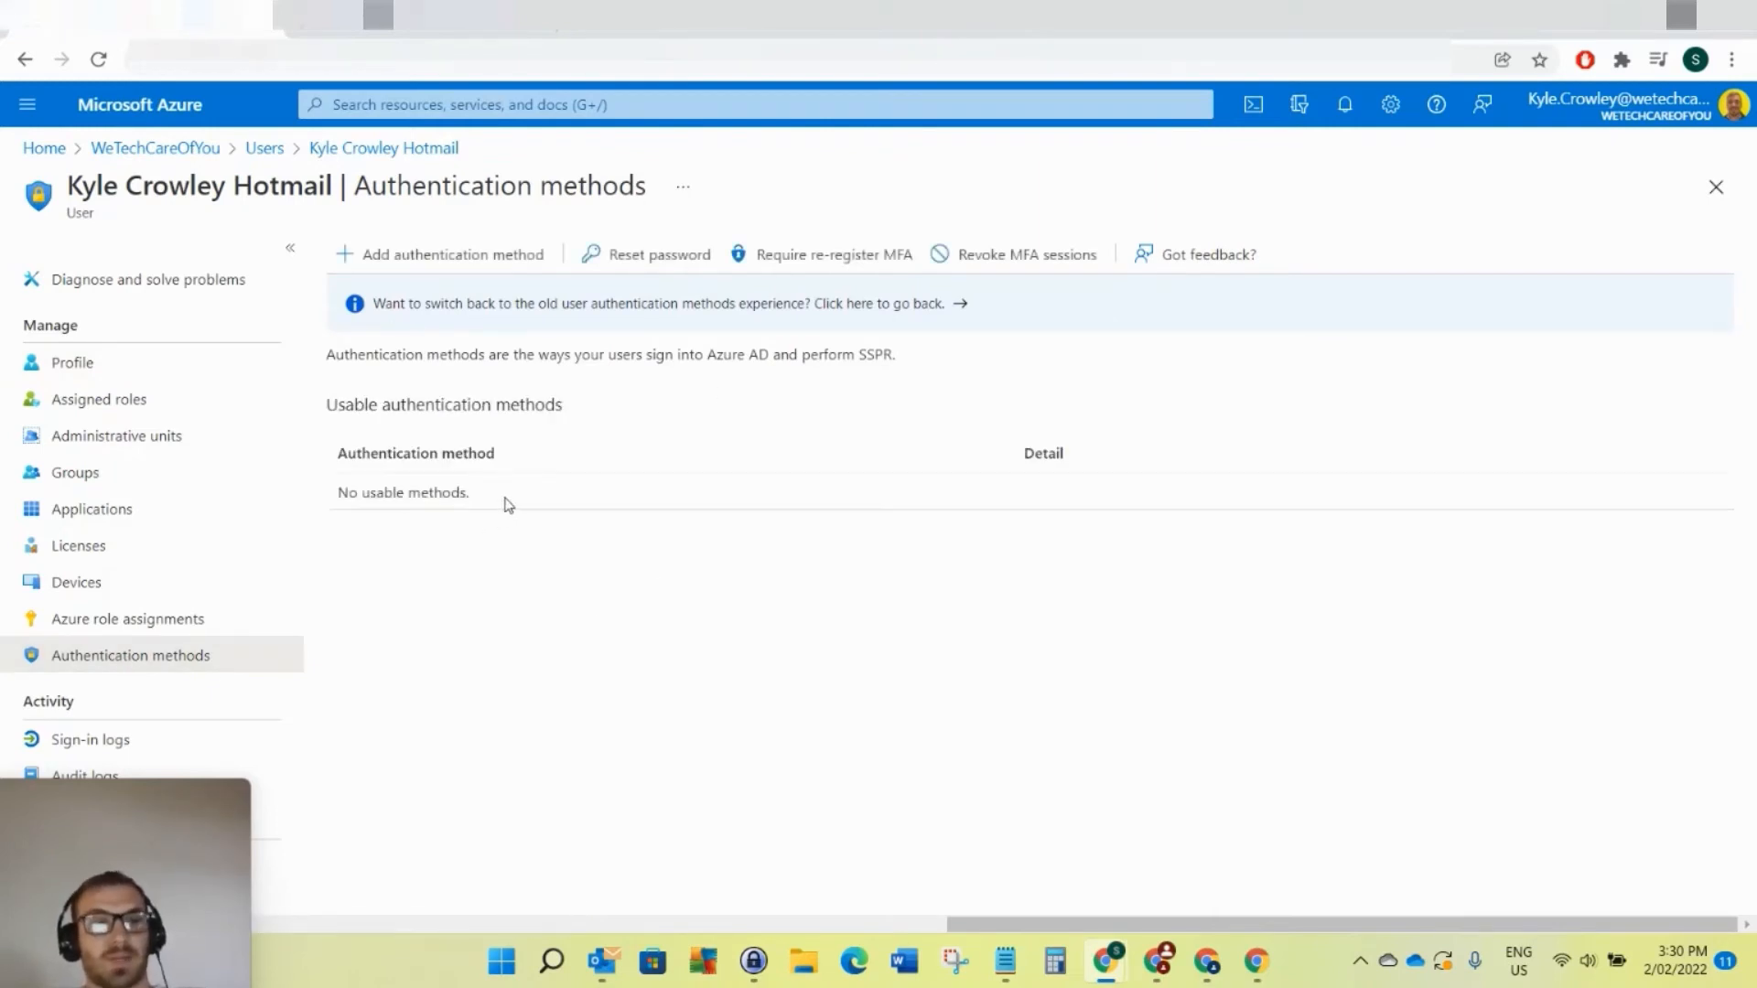
mouse_move(750, 300)
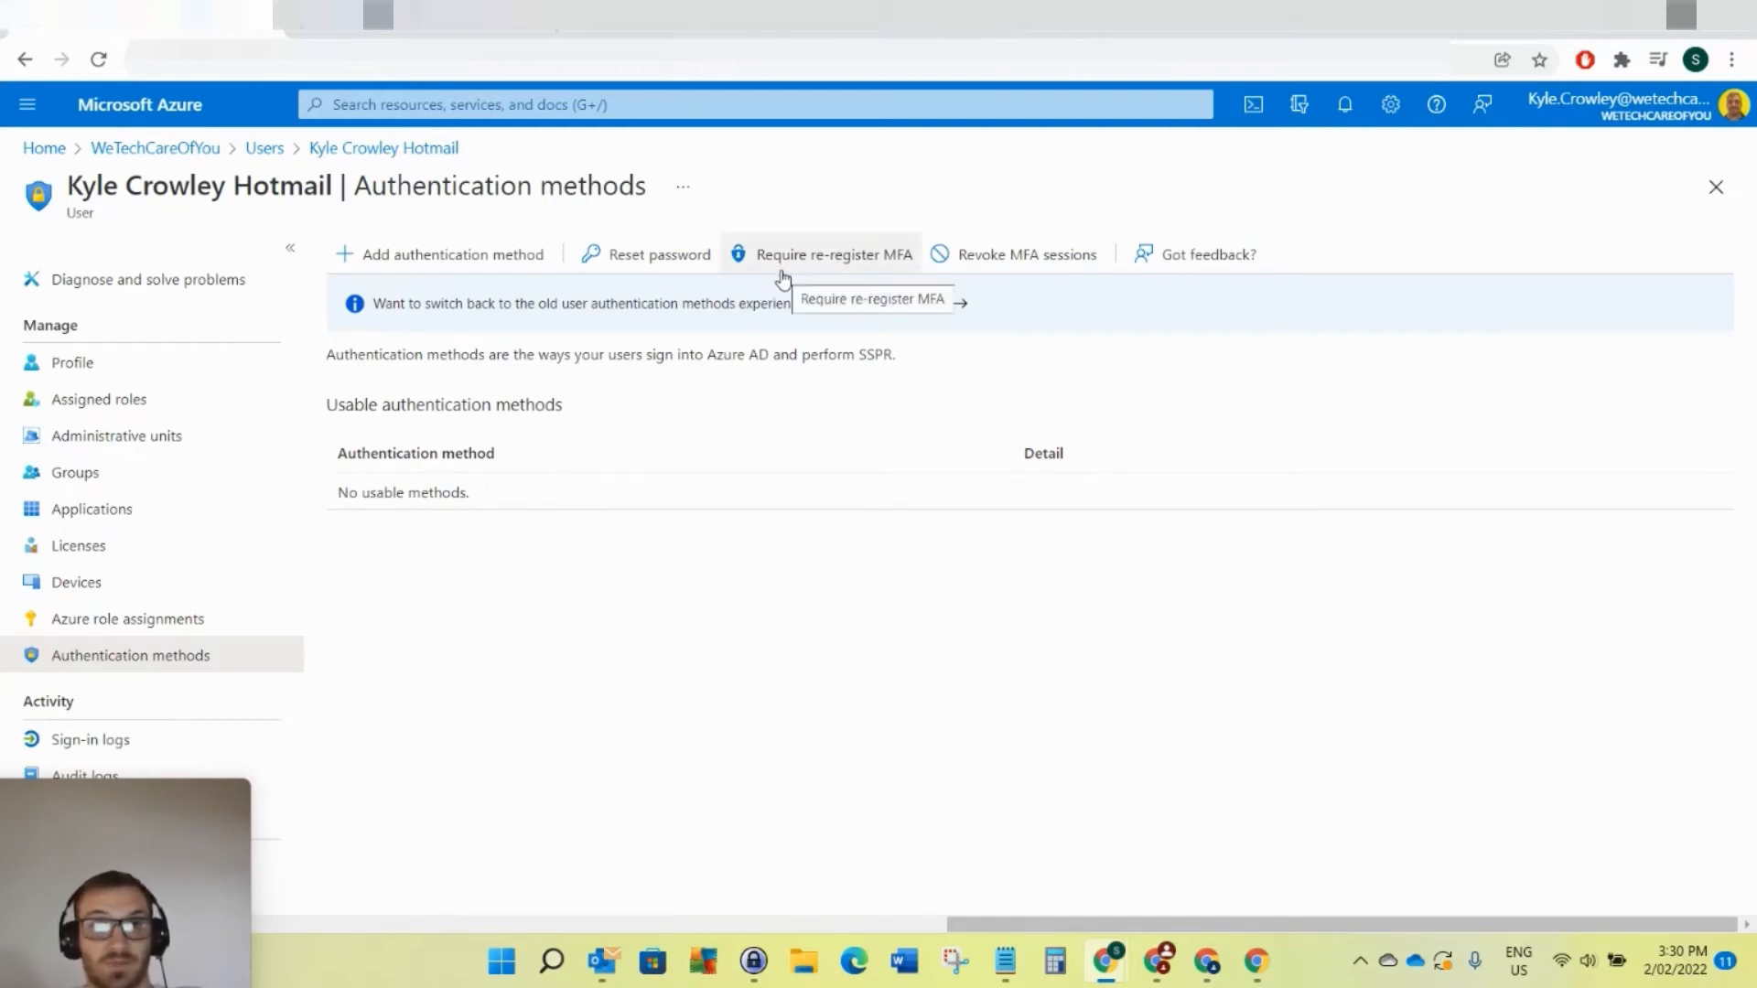
mouse_move(775, 348)
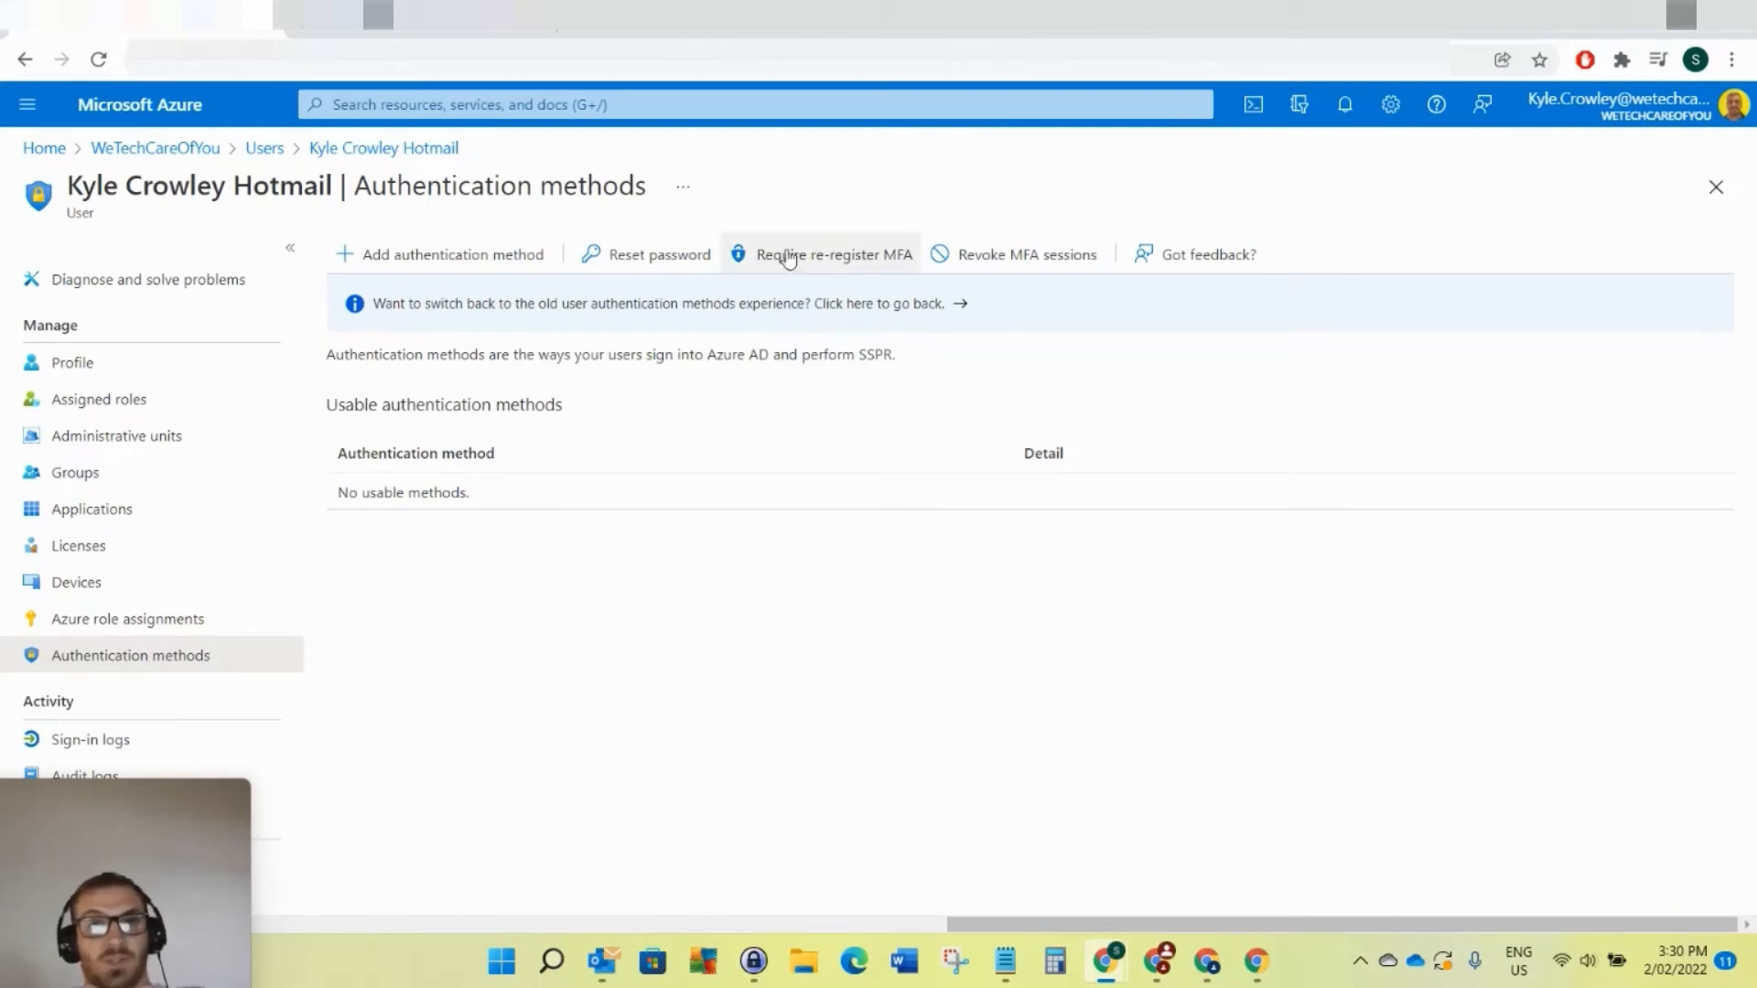
mouse_move(820, 258)
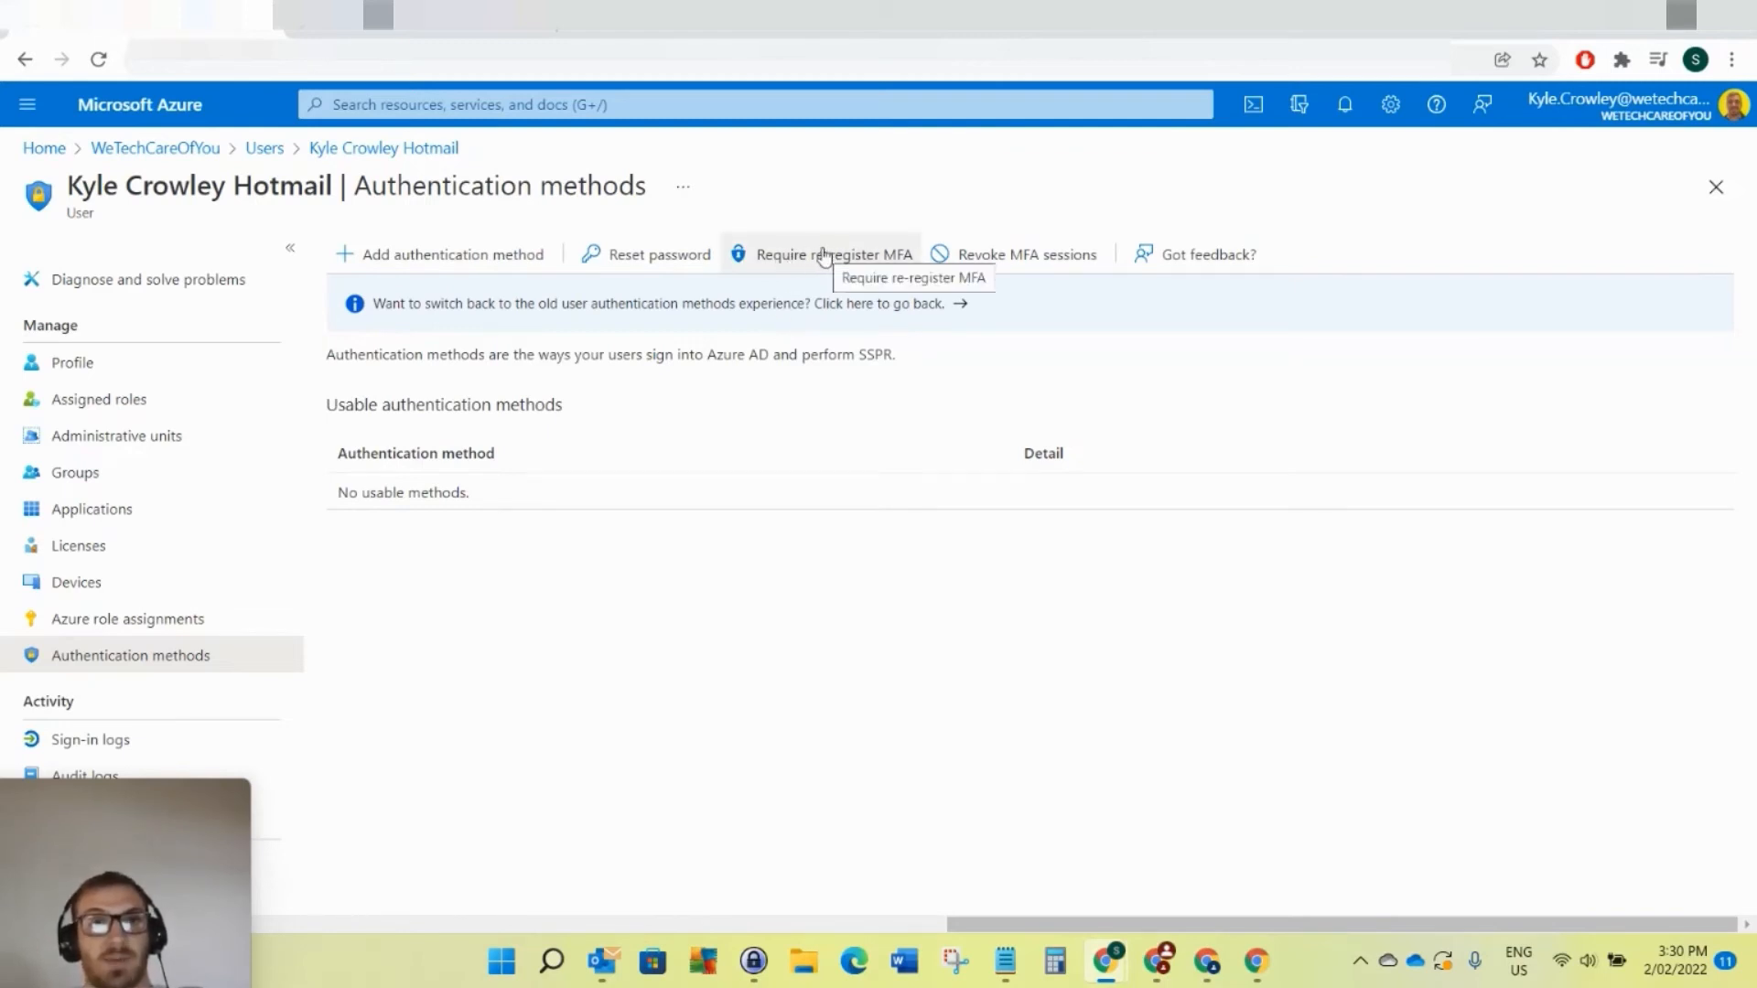
Require the guest user to re-register MFA and see the operation reported complete
left_click(827, 254)
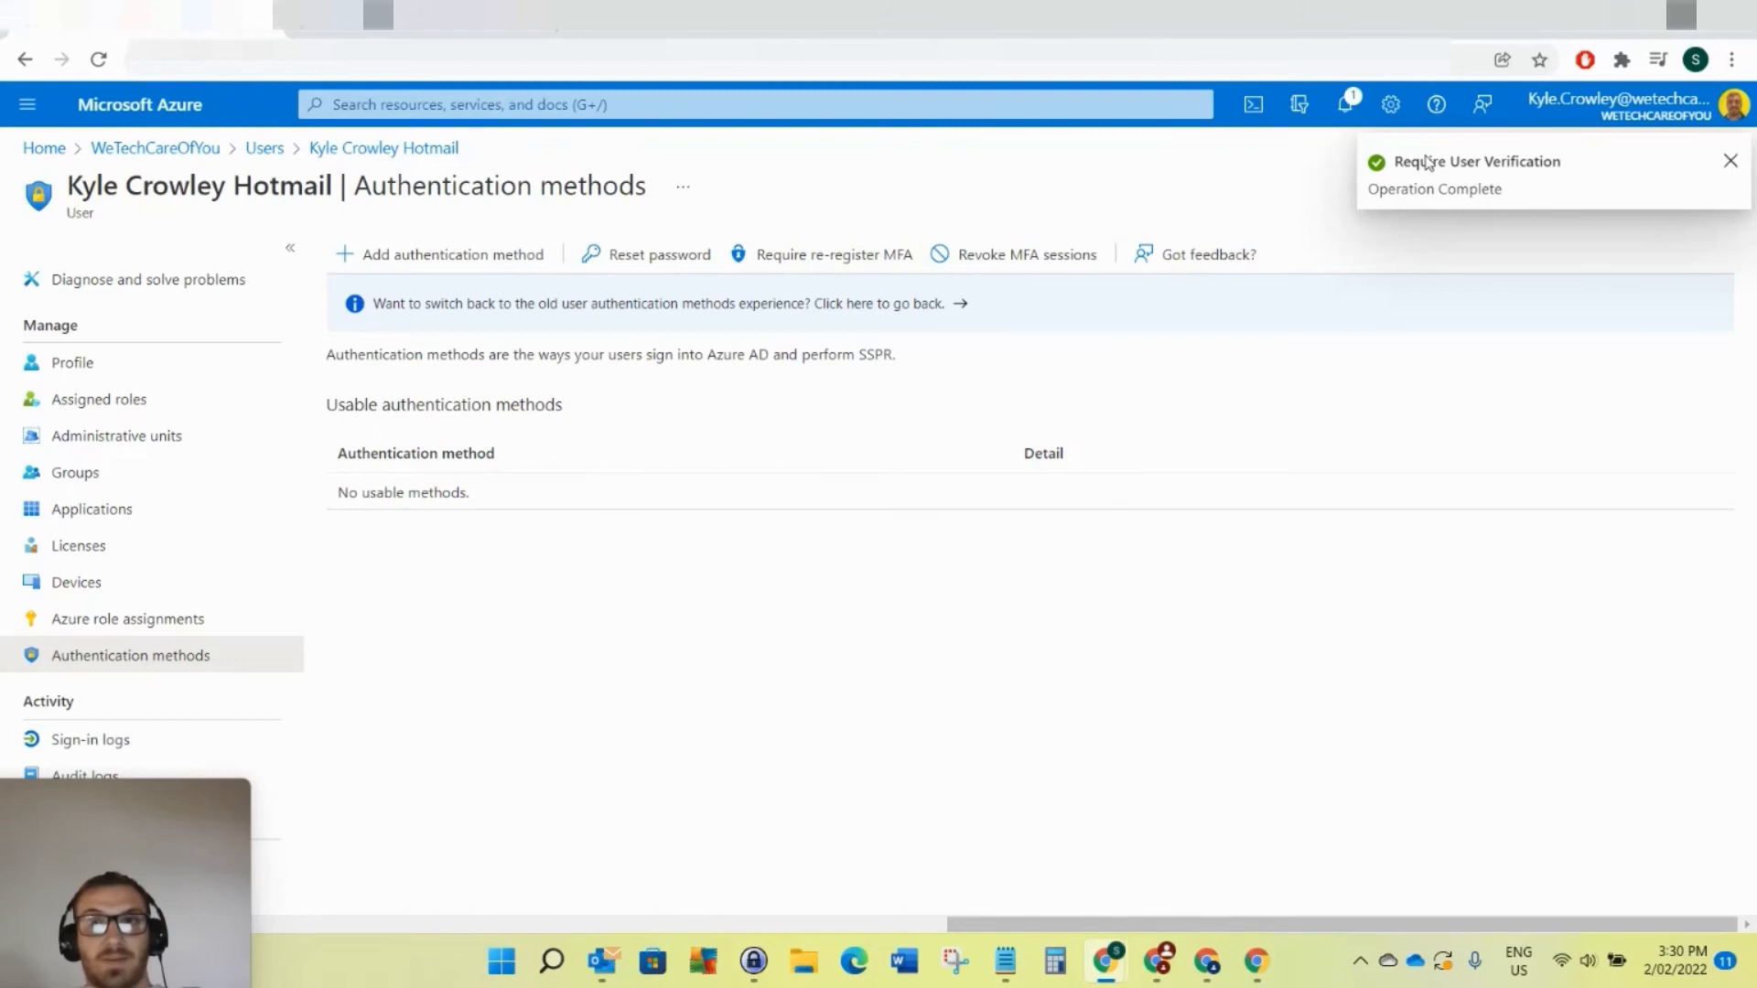
mouse_move(1062, 582)
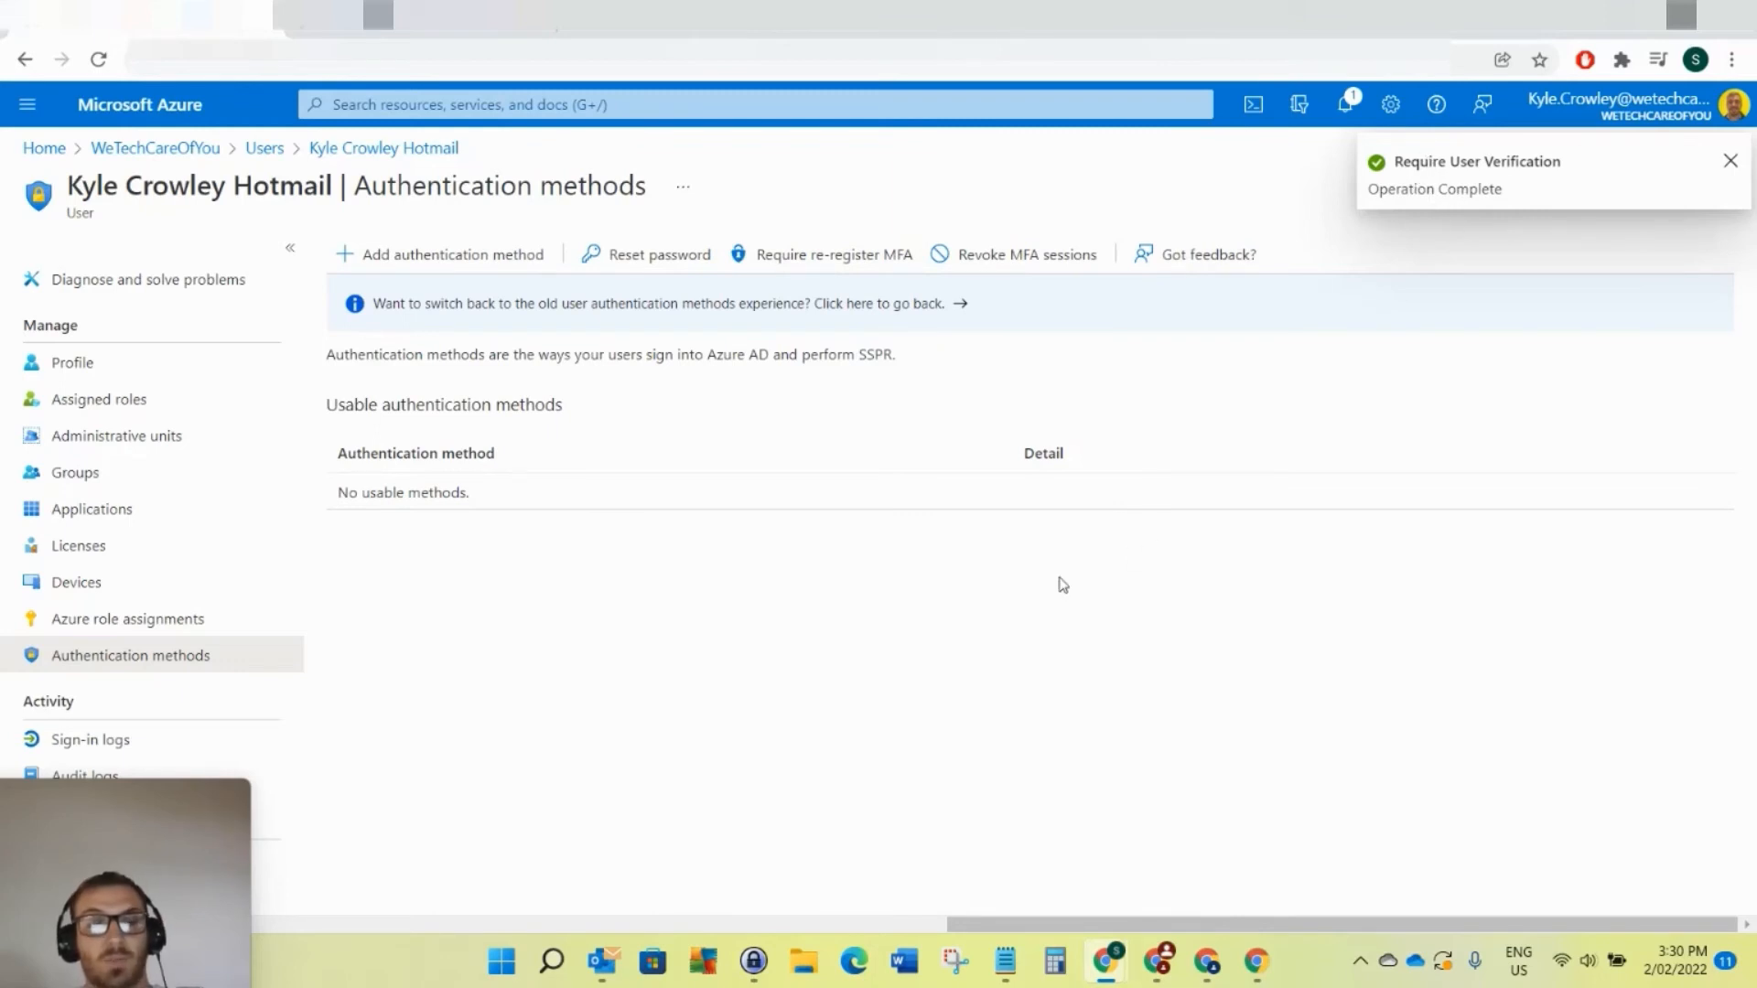
mouse_move(1065, 549)
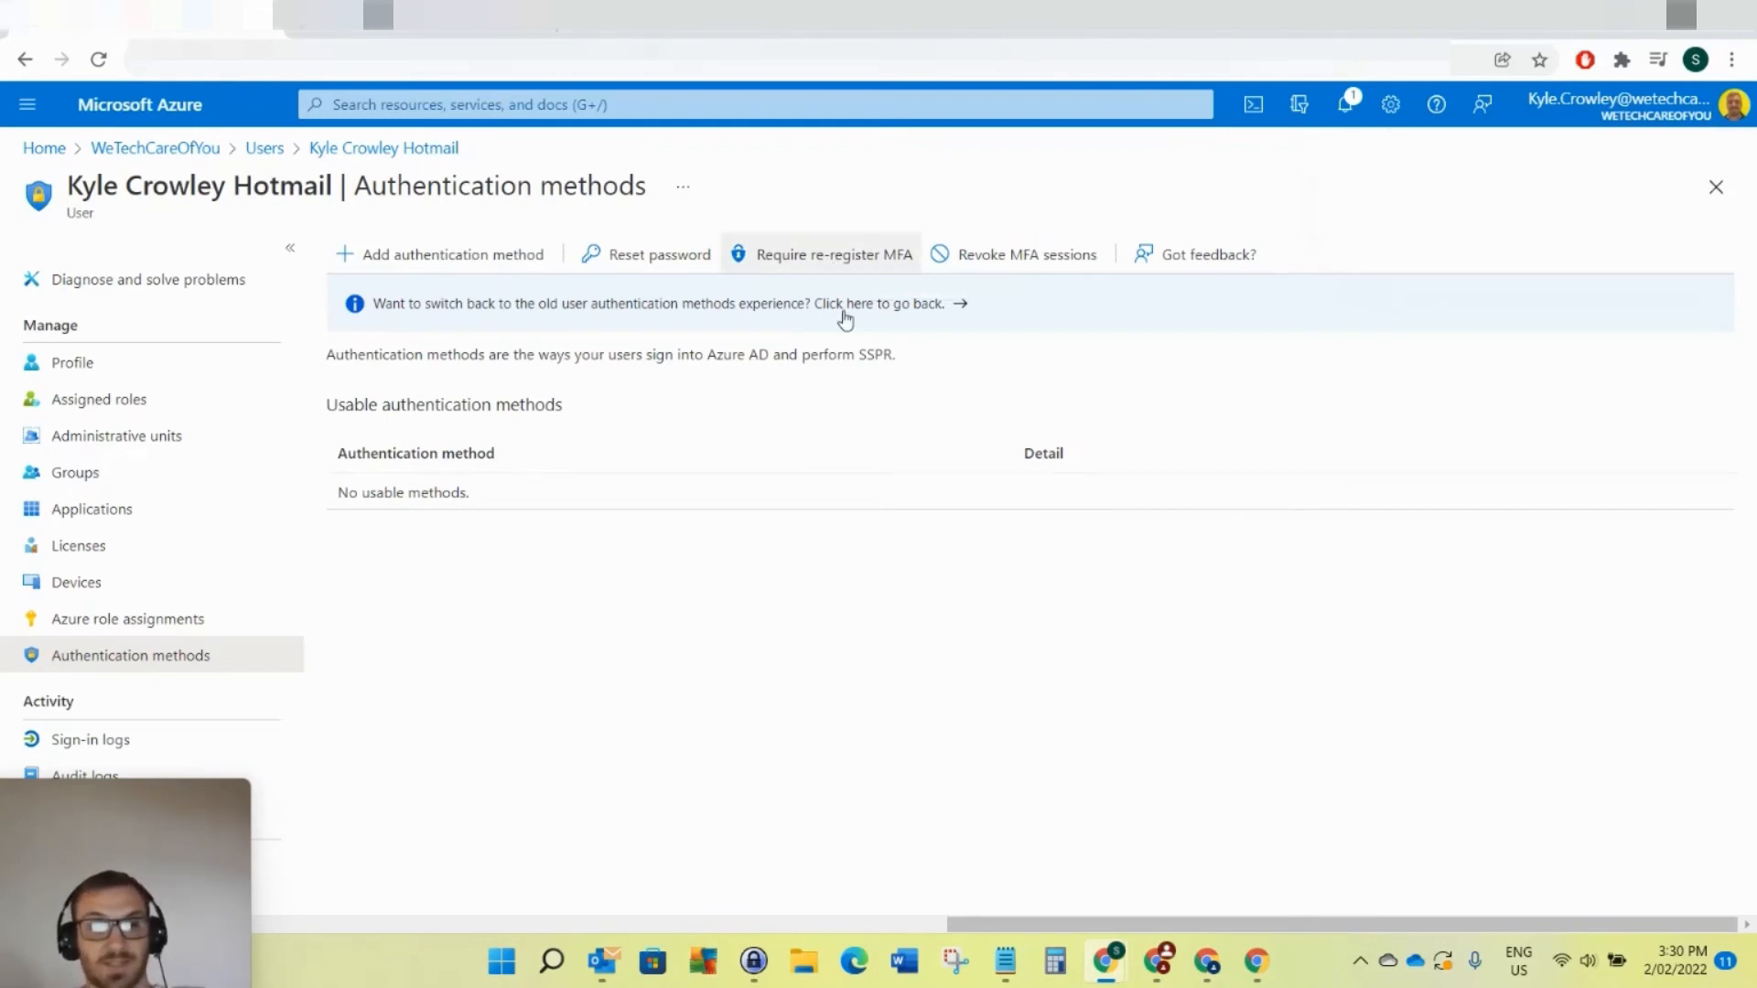
mouse_move(1007, 490)
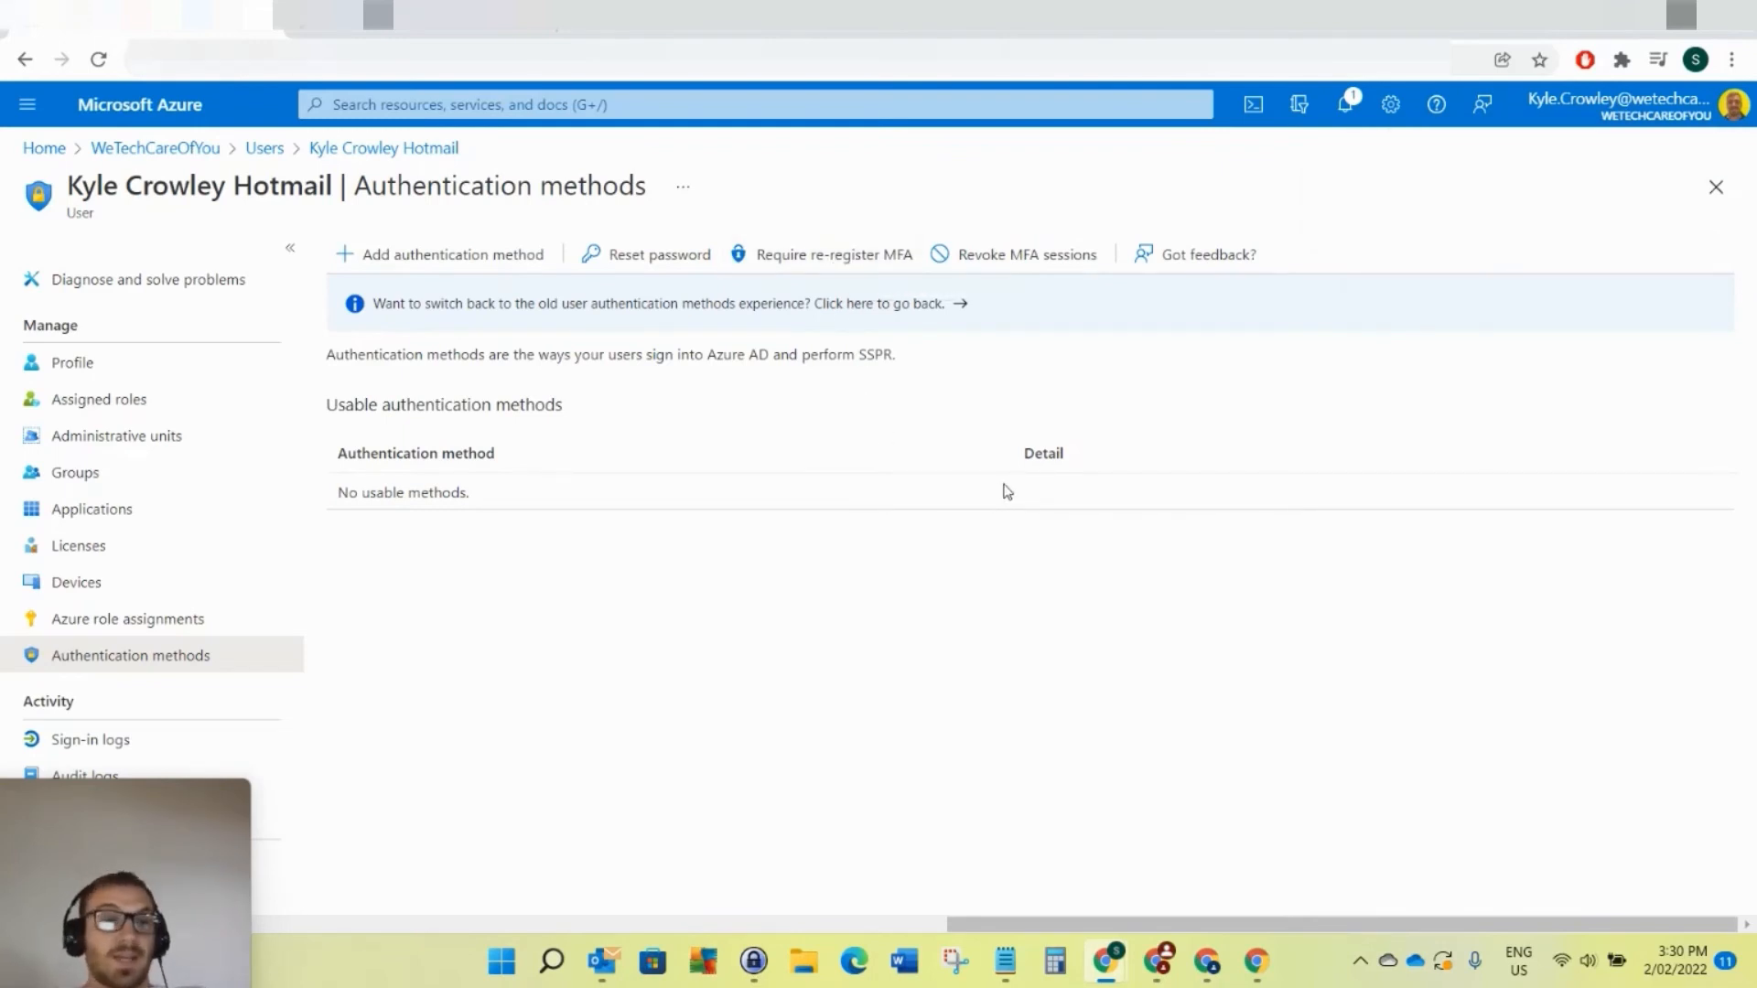
mouse_move(814, 265)
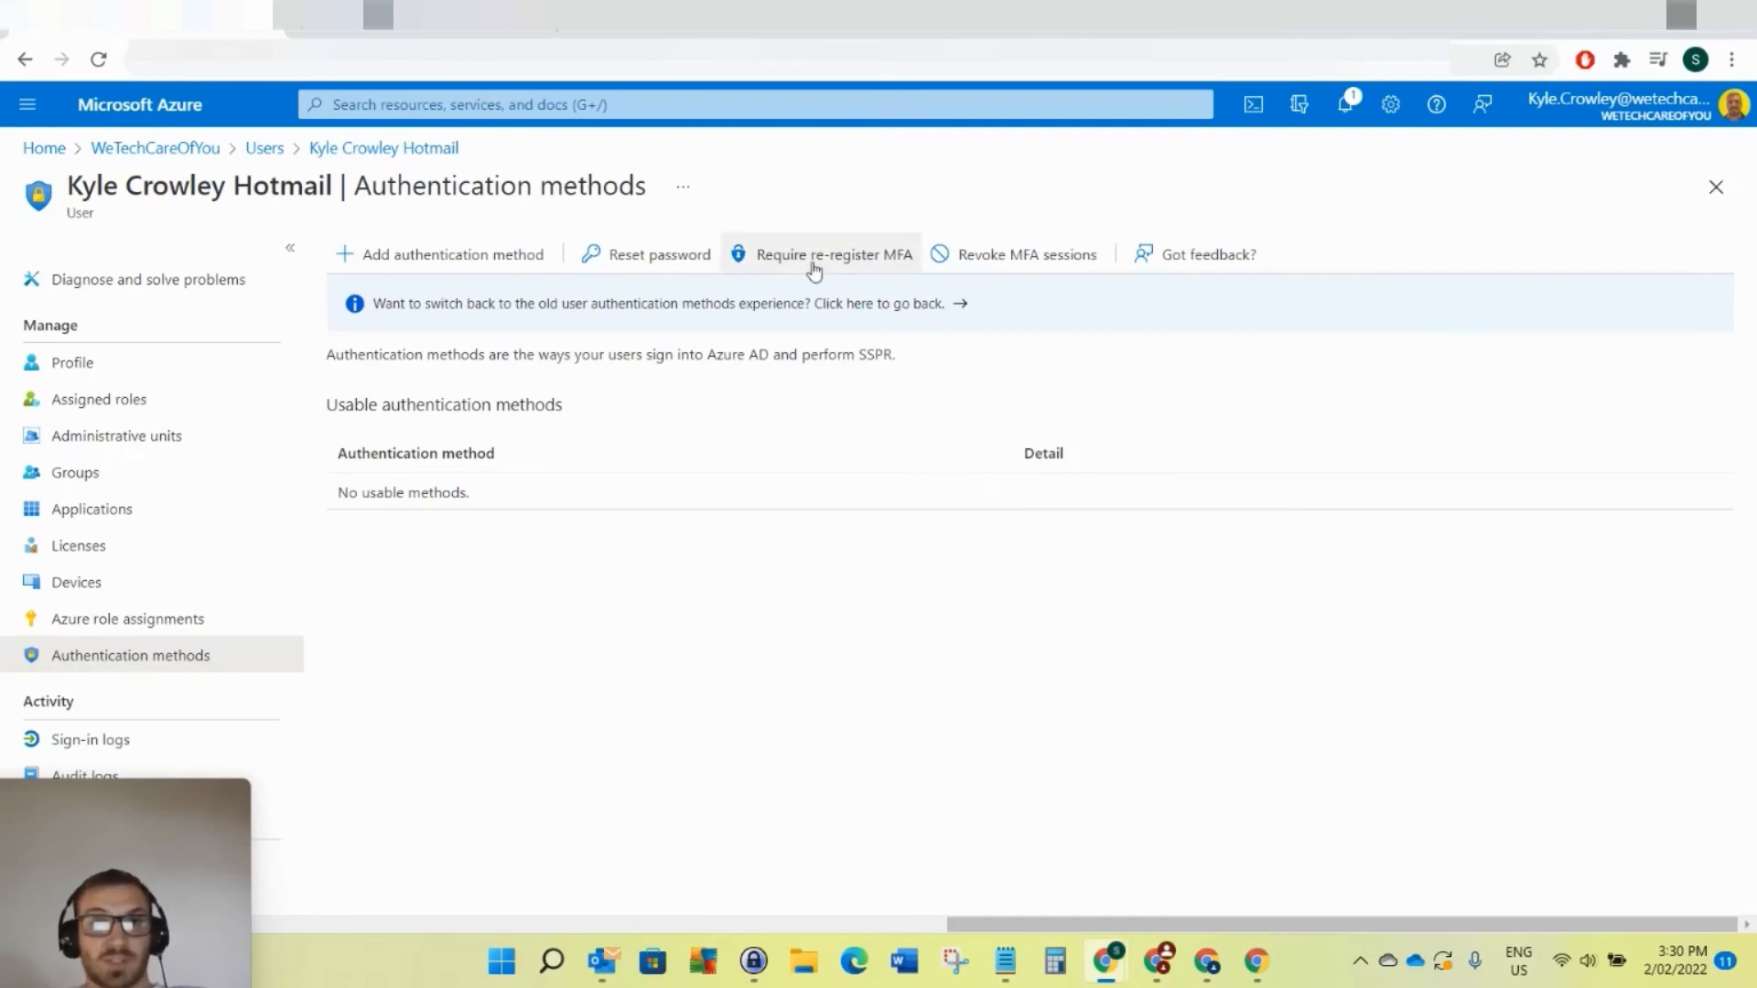
mouse_move(812, 271)
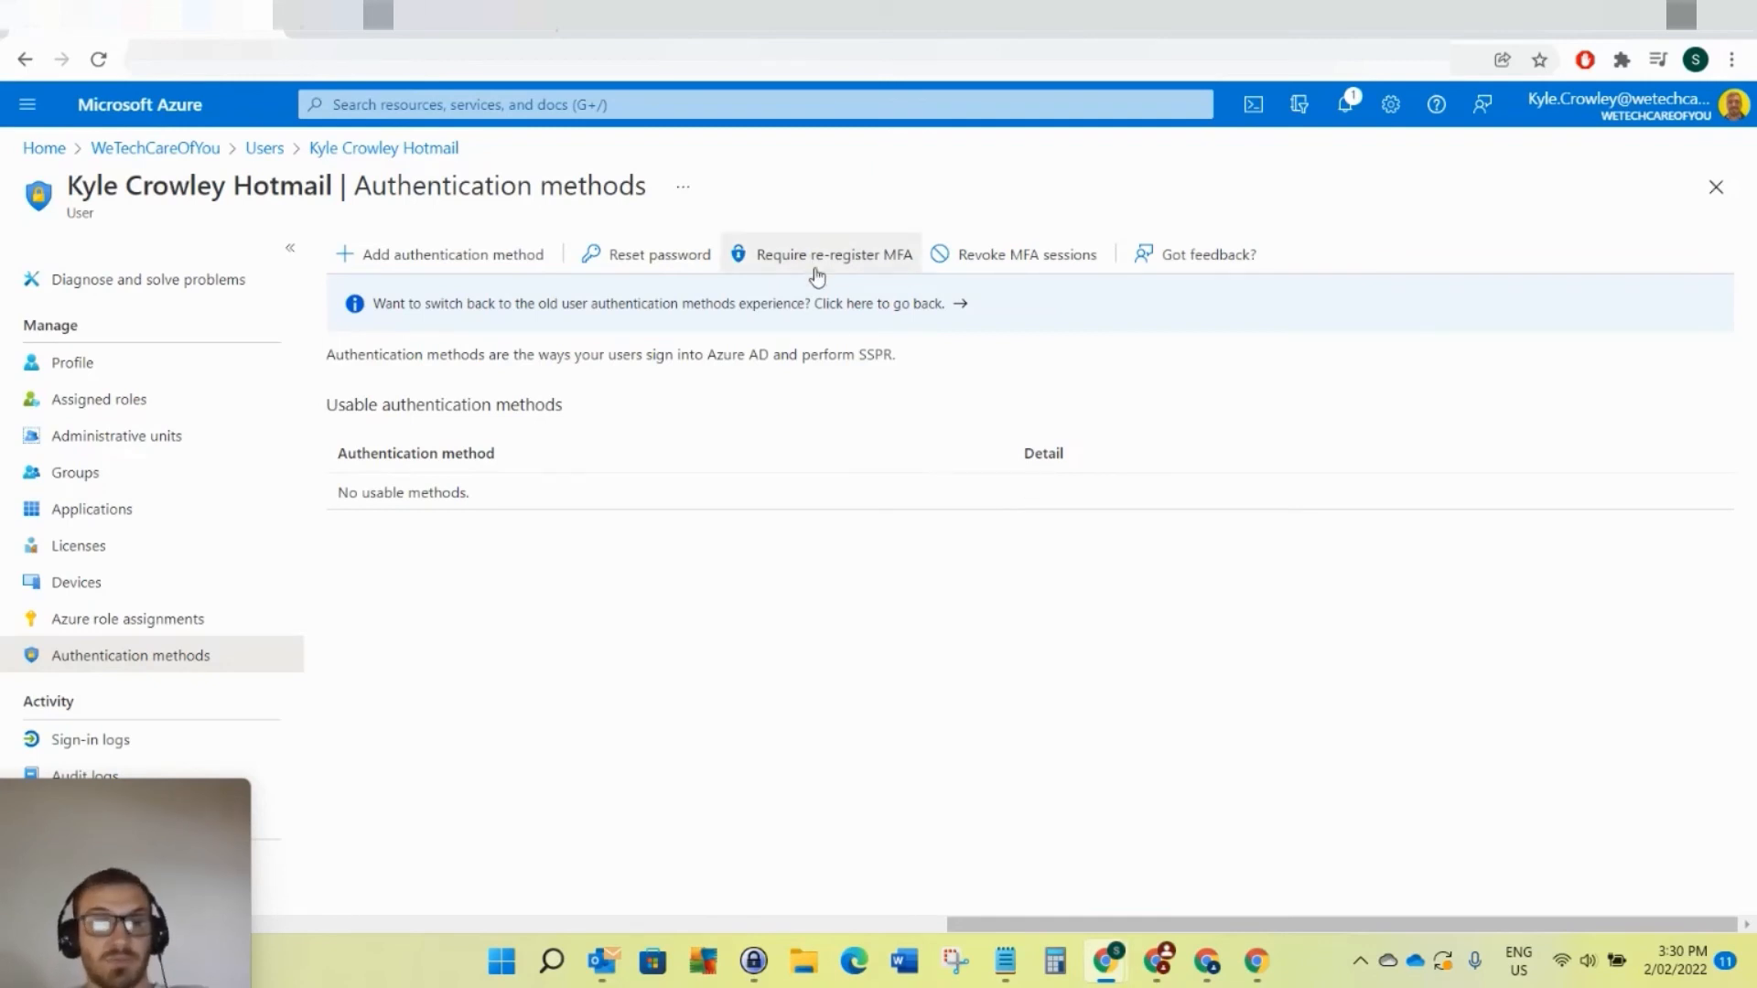
mouse_move(849, 341)
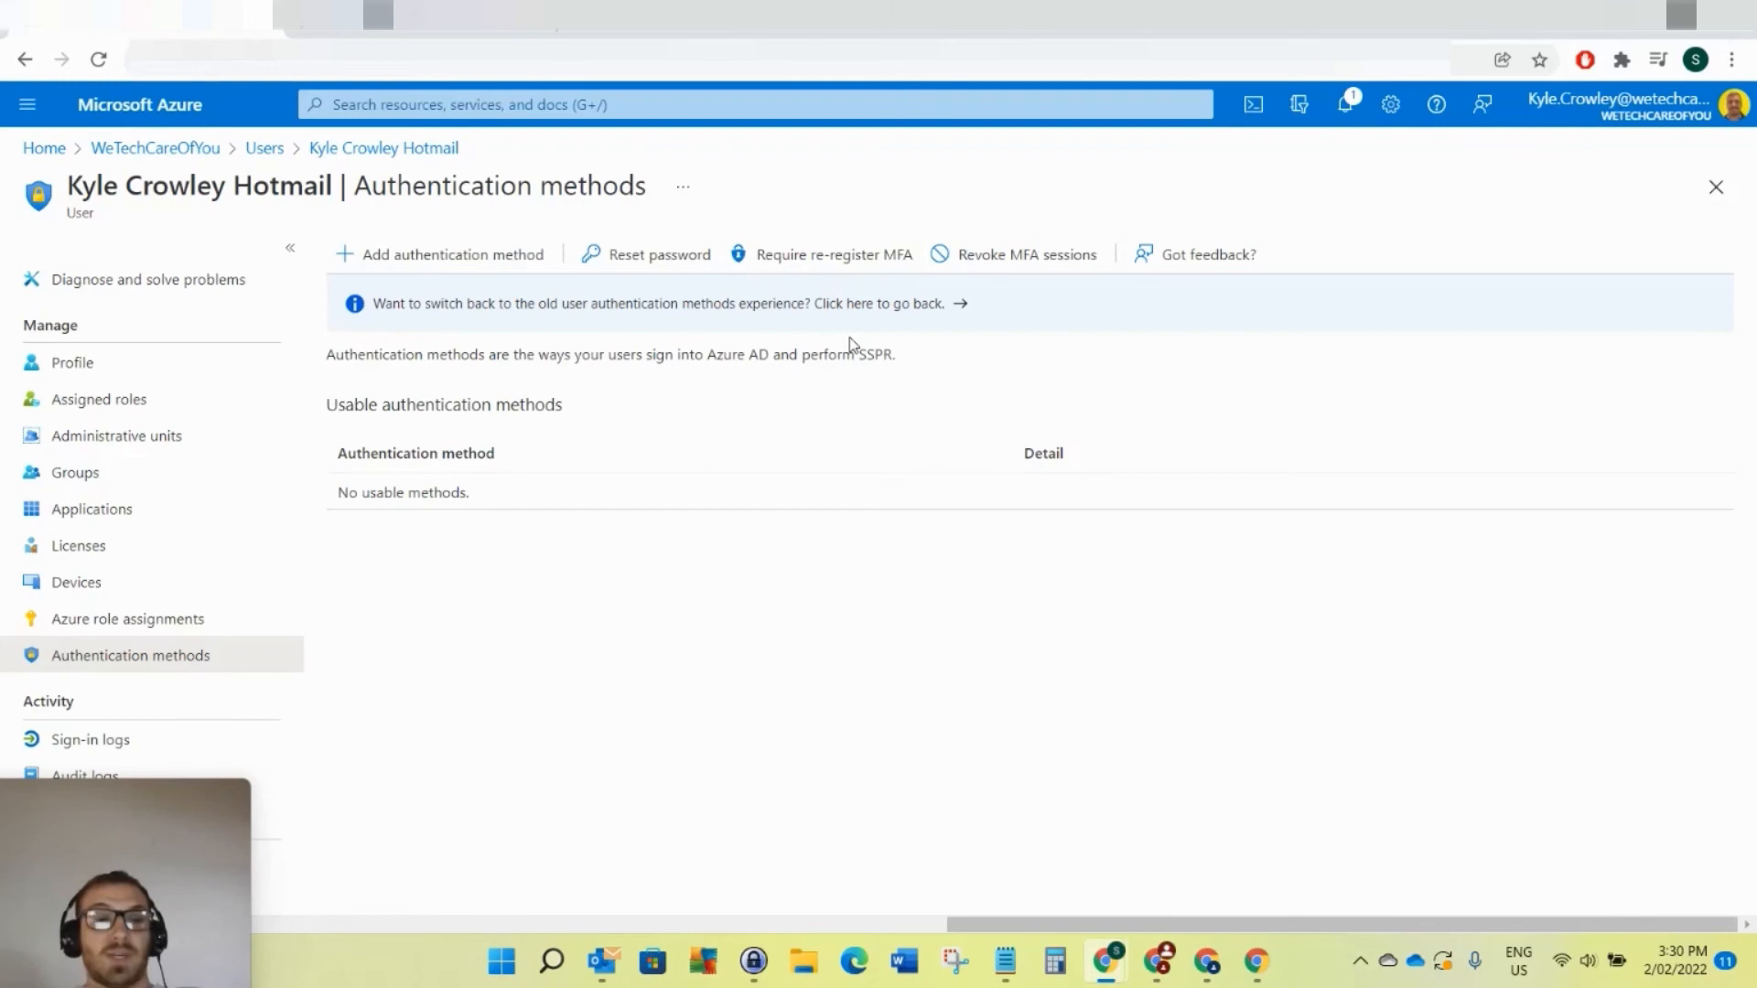
mouse_move(807, 267)
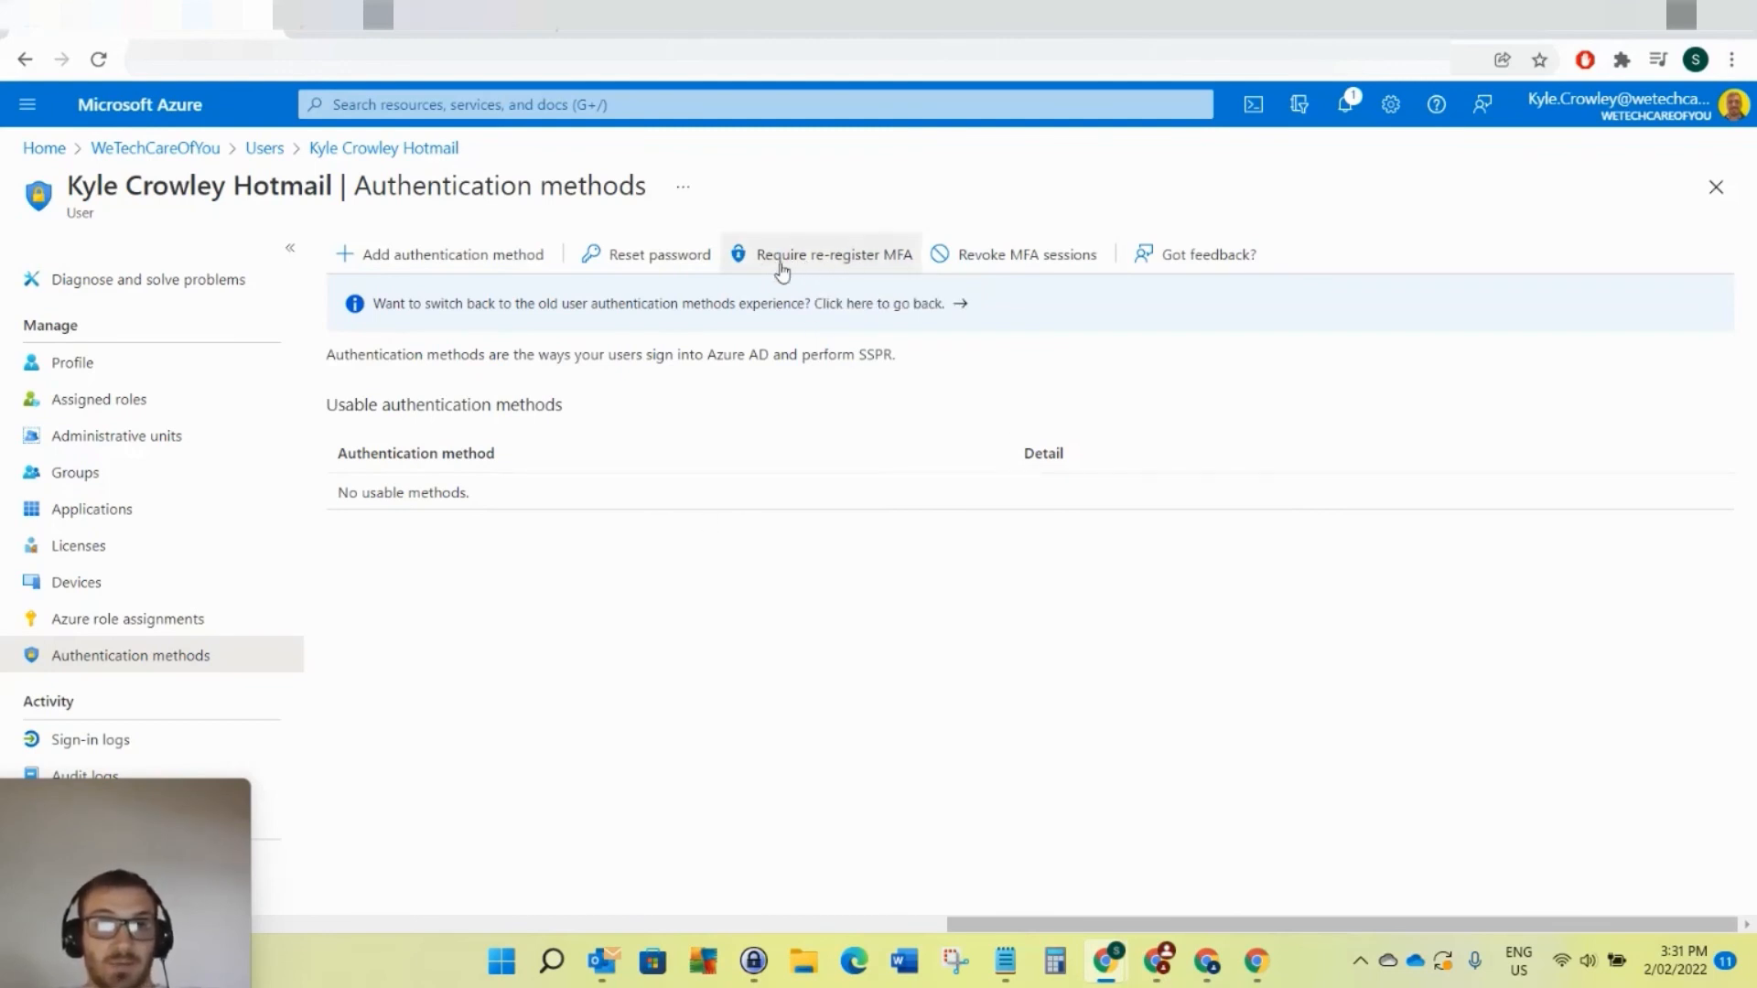
mouse_move(787, 382)
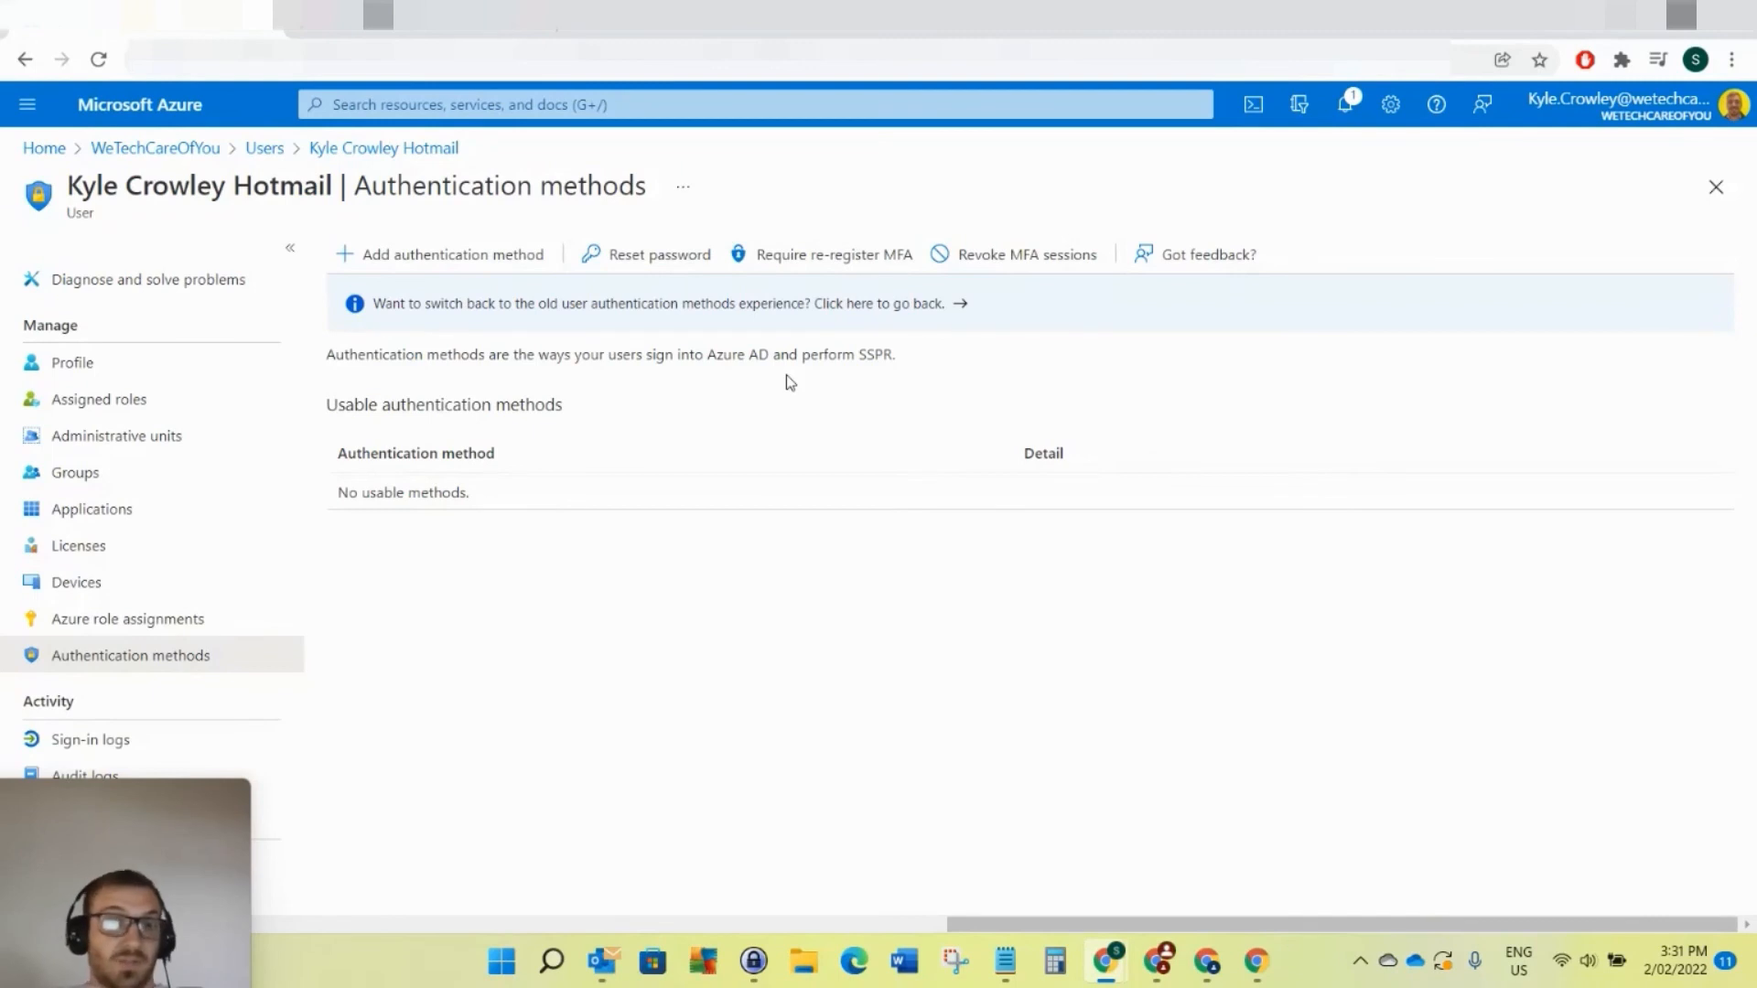
mouse_move(915, 364)
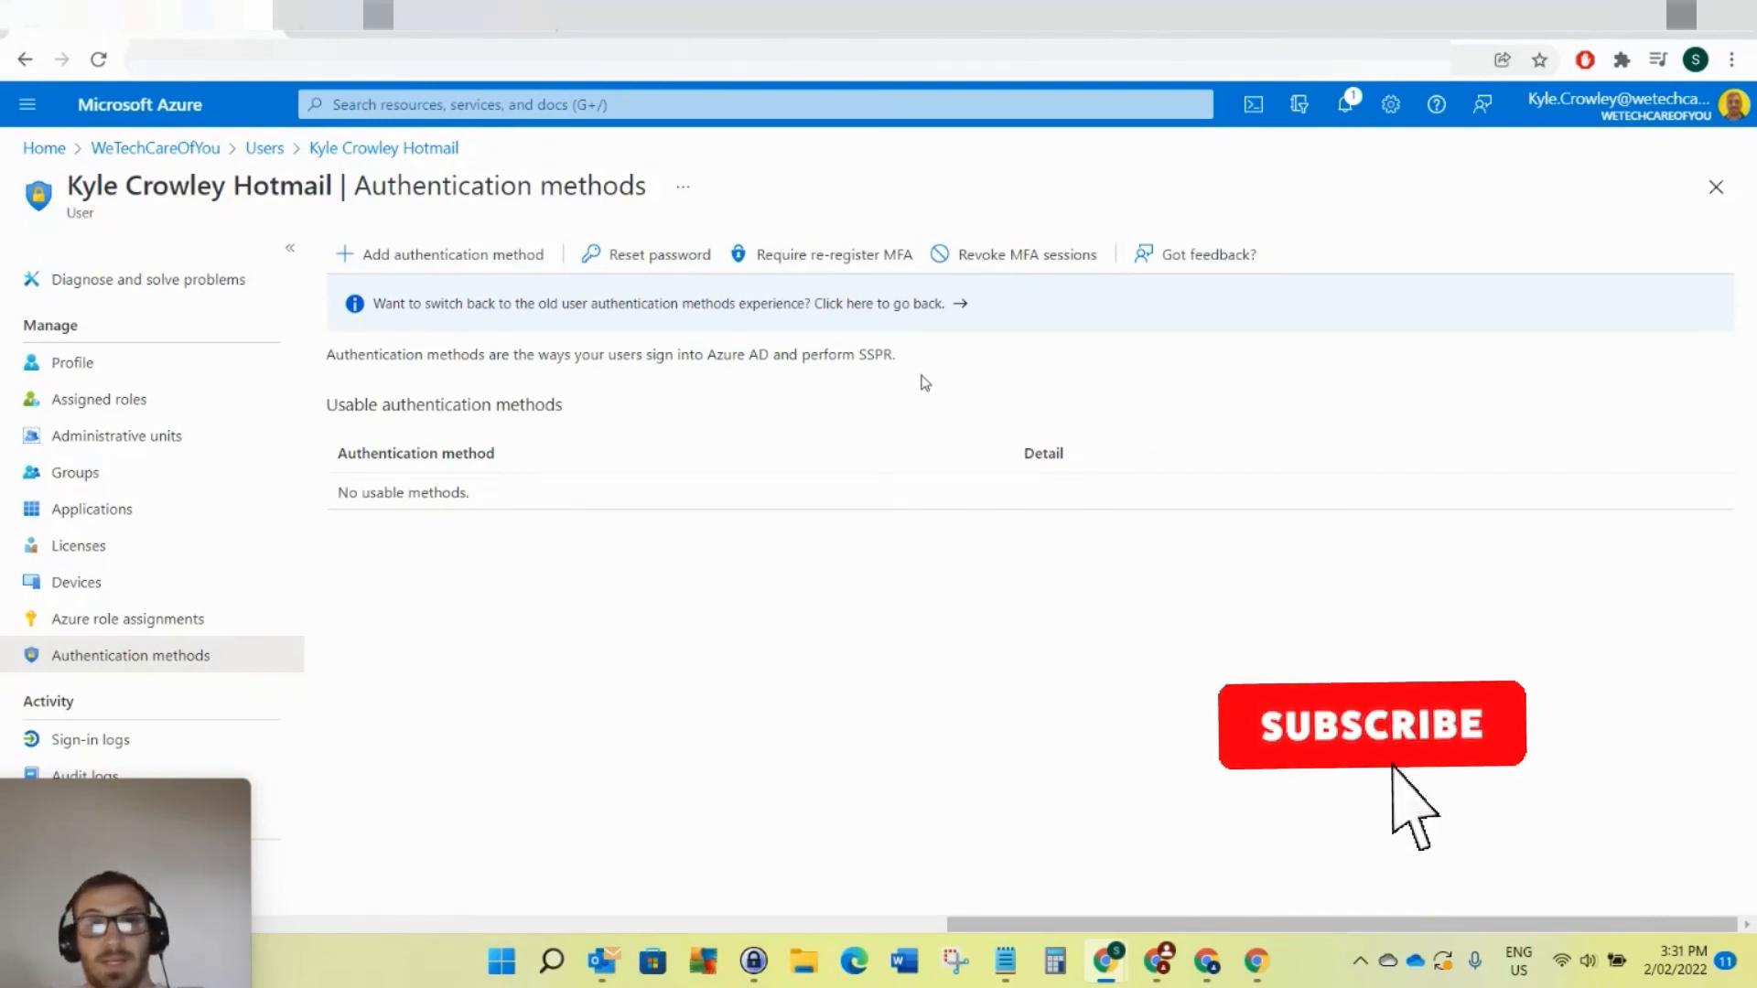
left_click(1372, 725)
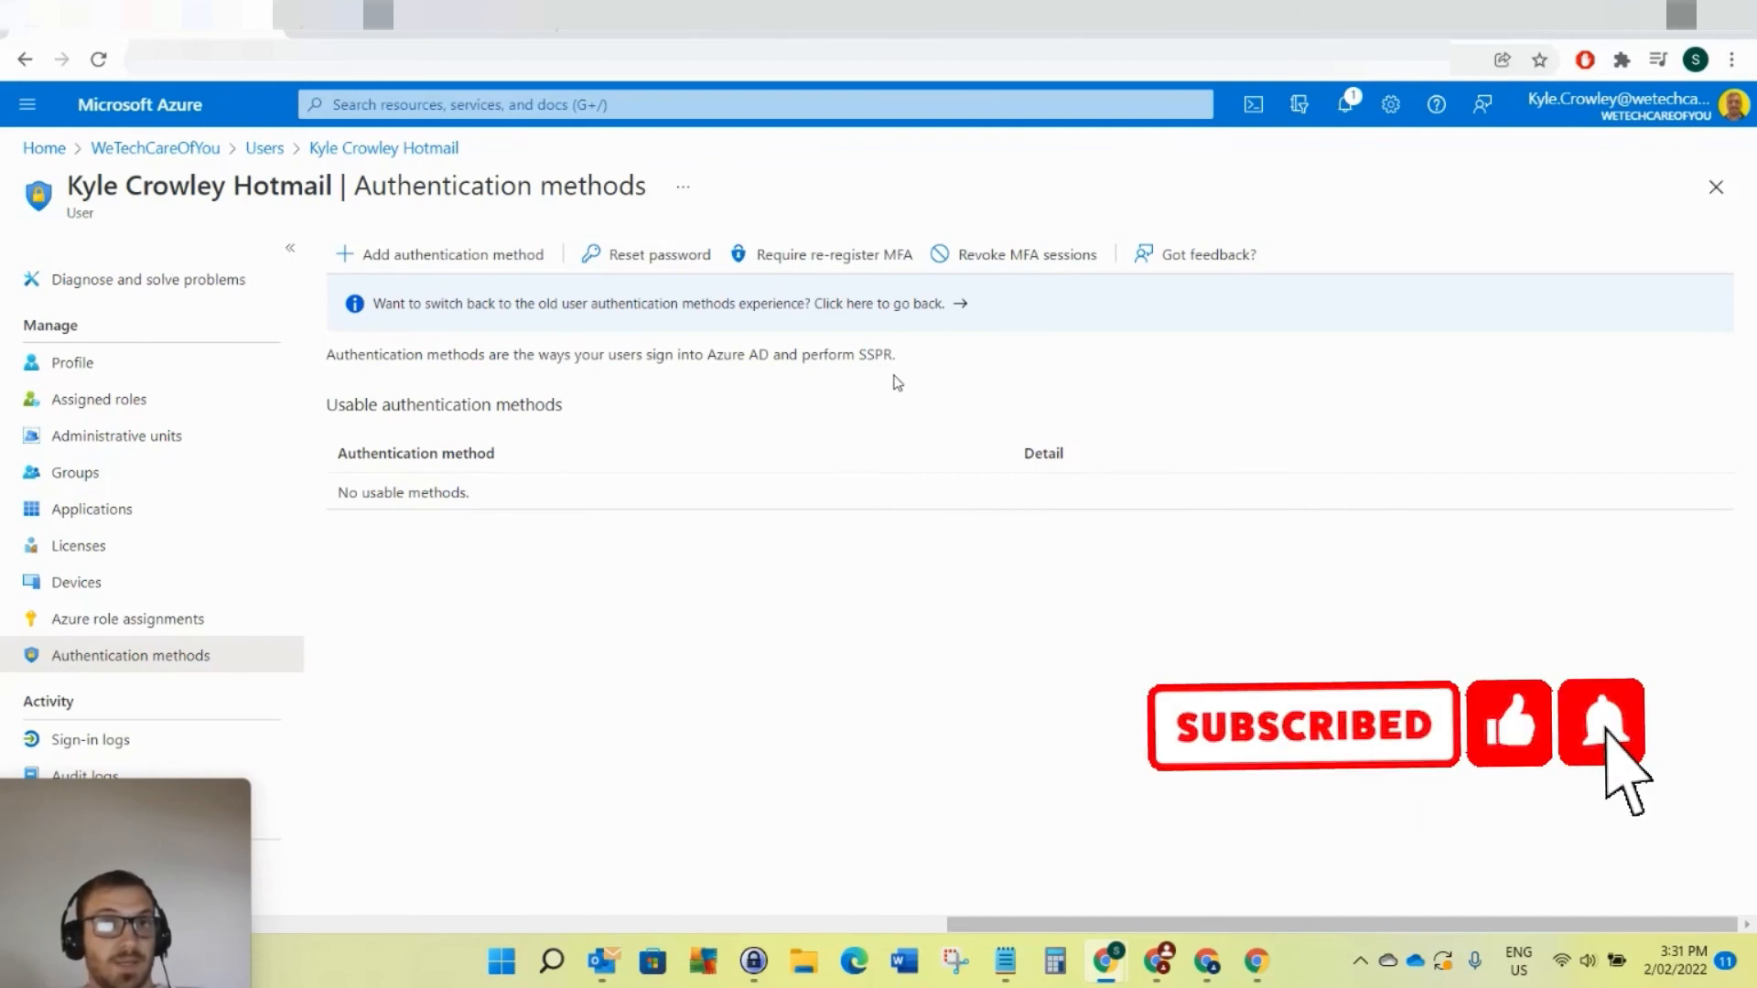